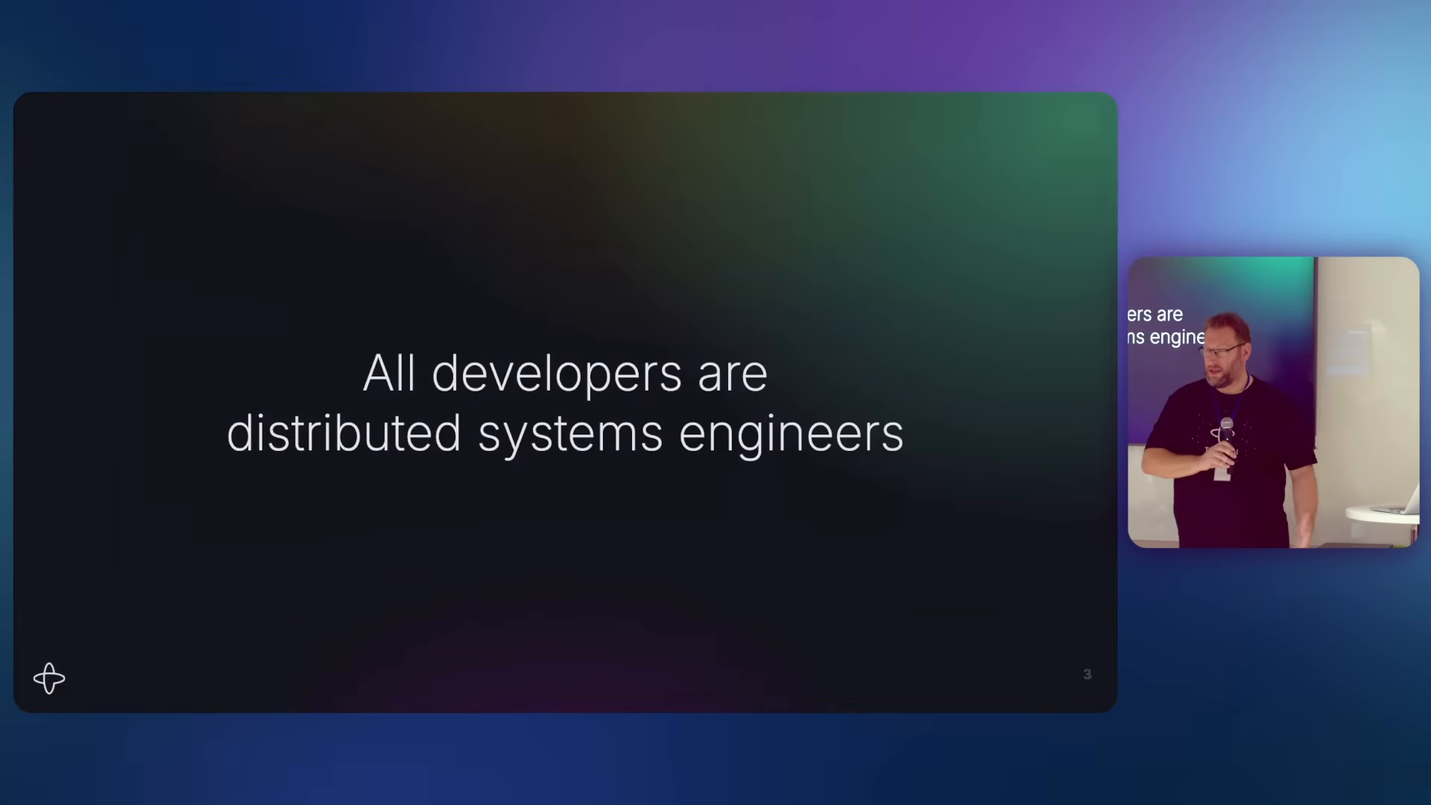
key(Right)
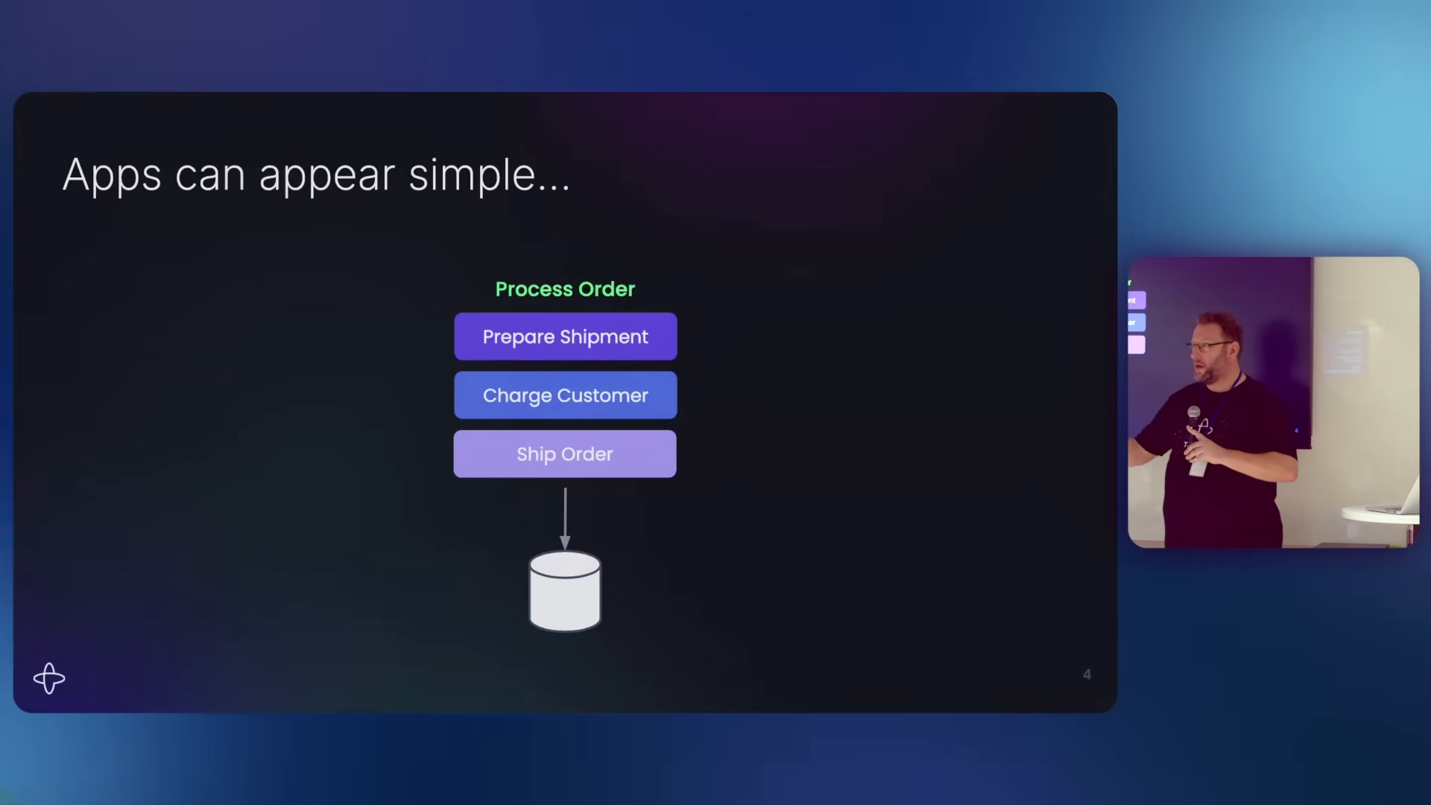
key(Right)
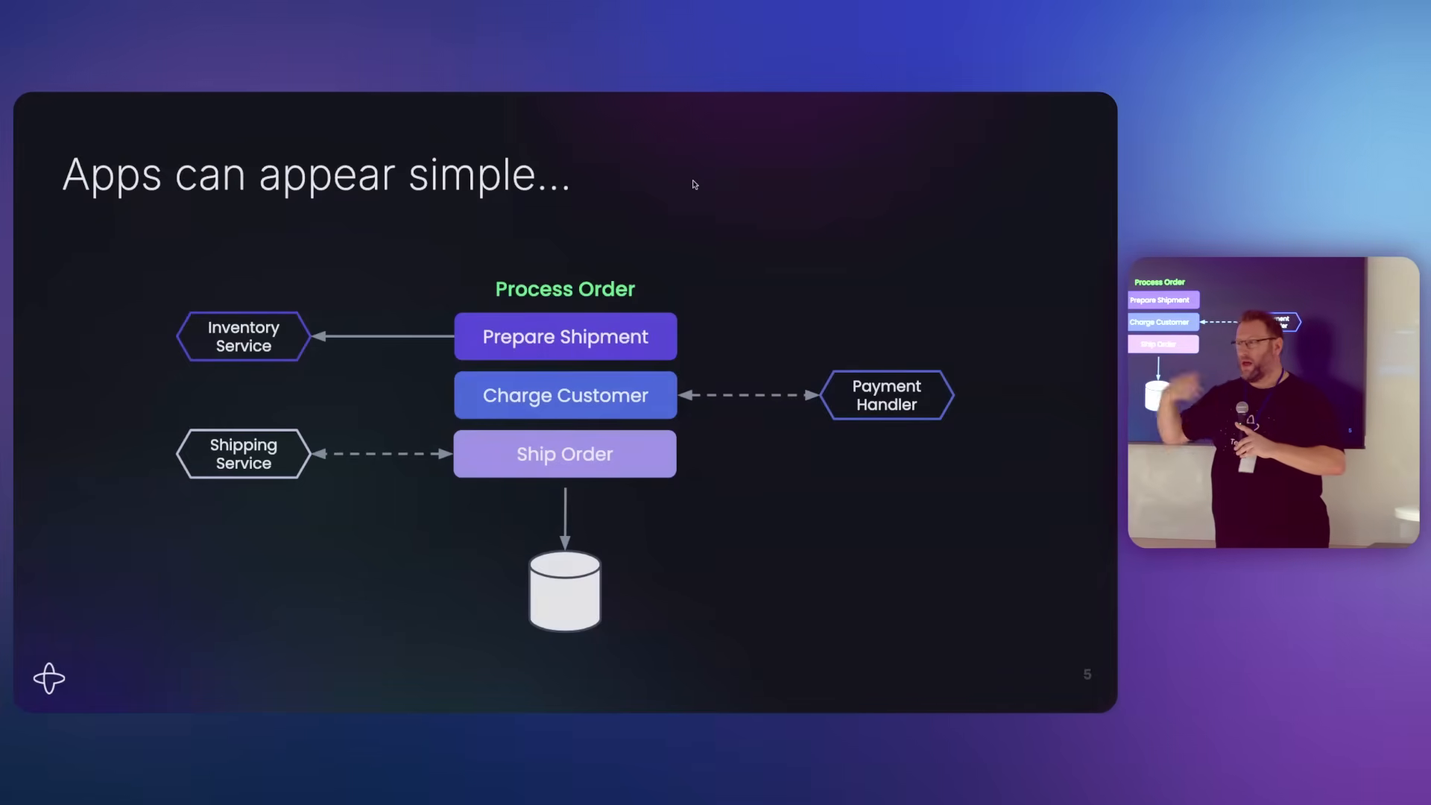
key(Right)
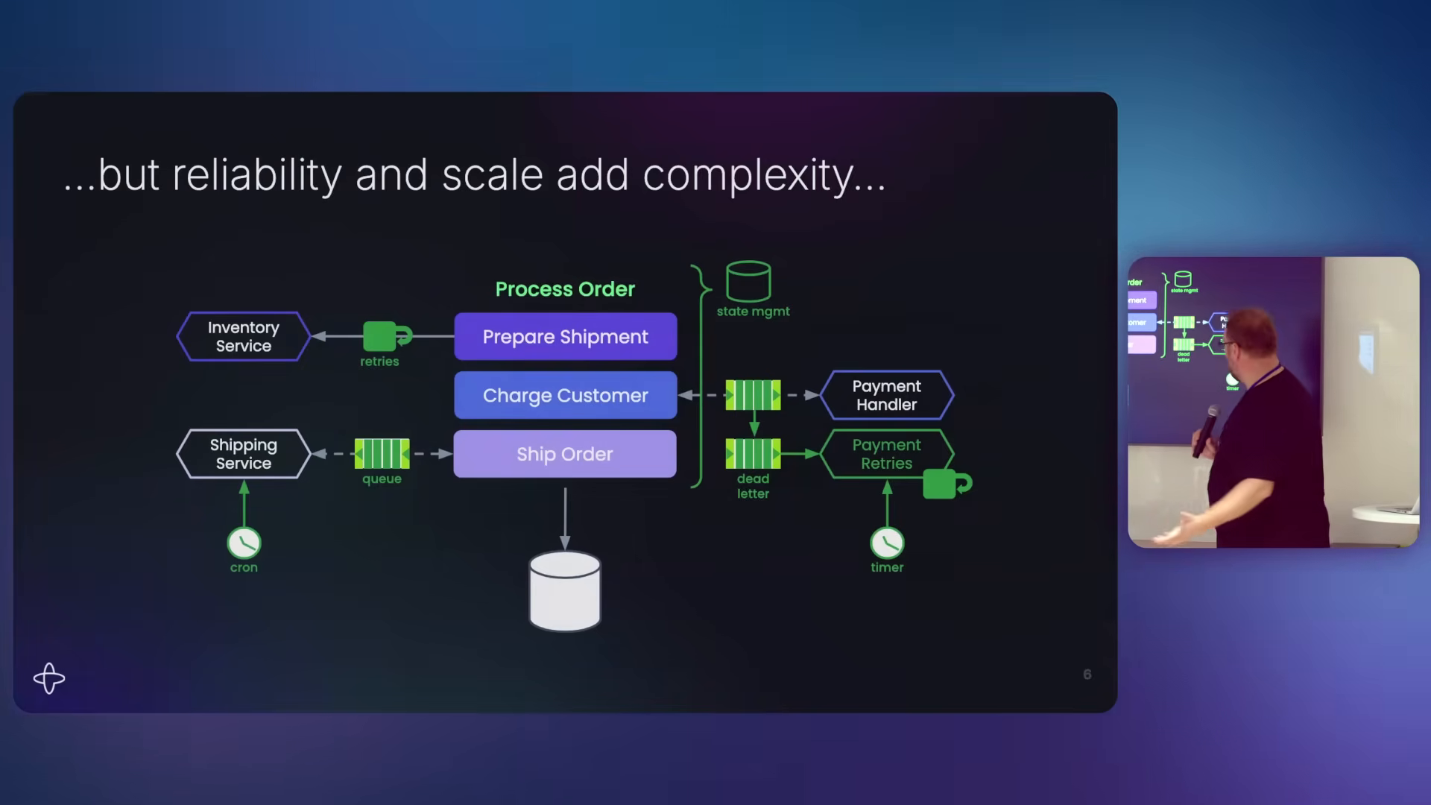